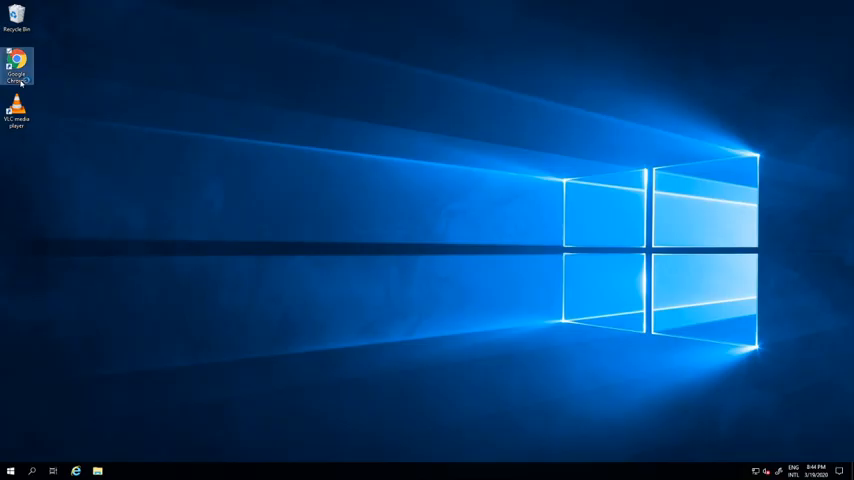
Launch Chrome on tilburgsciencehub.com and expand the Software Setup sidebar topics
{"action": "double_click", "coordinate": [17, 62]}
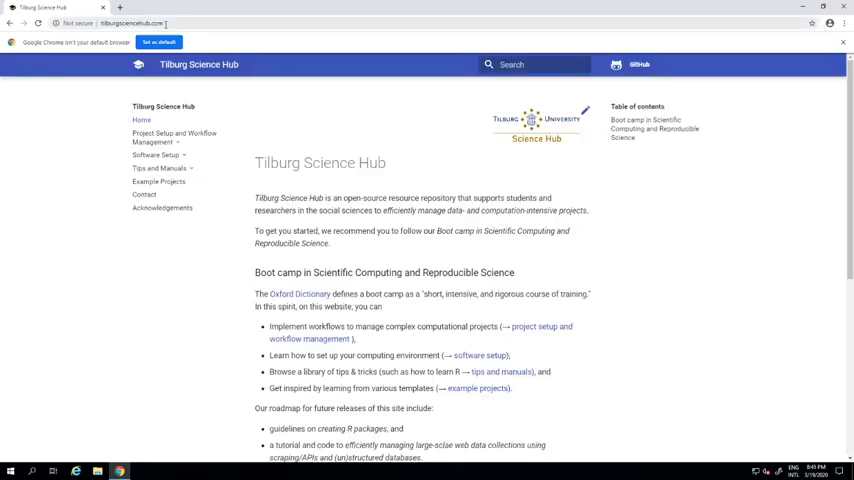
{"action": "left_click", "coordinate": [156, 155]}
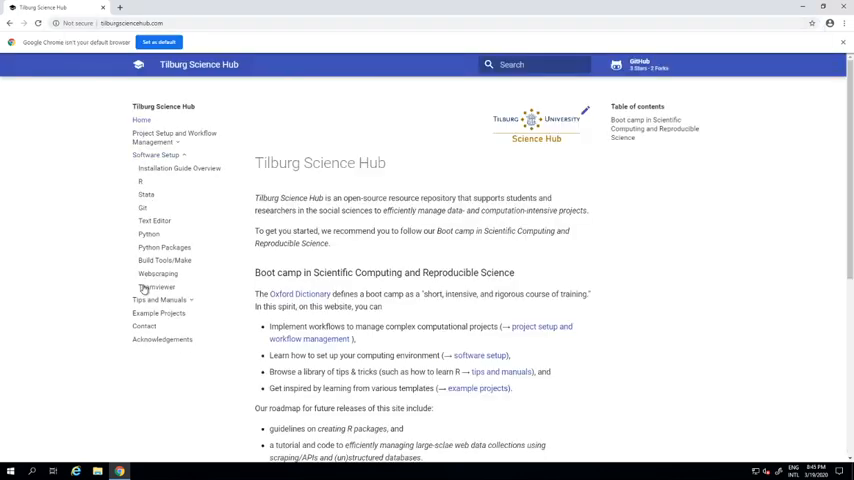
{"action": "mouse_move", "coordinate": [157, 273]}
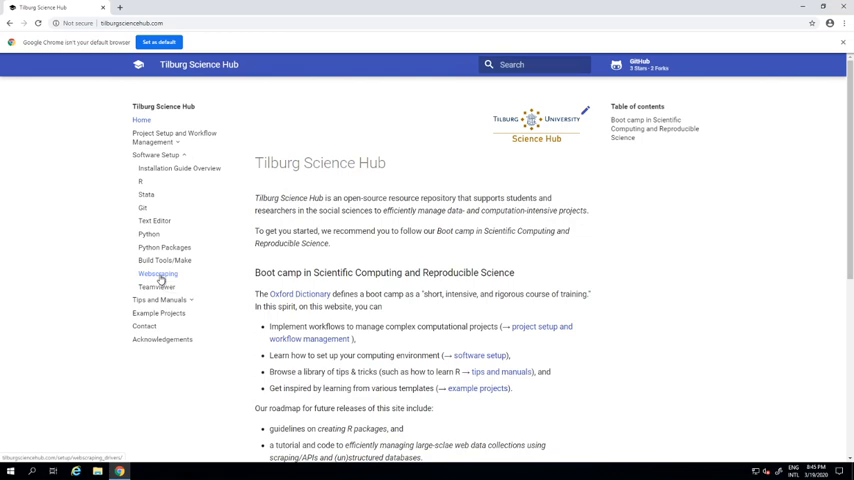
Open the Webscraping guide, scroll to Windows Users, and close the Chrome welcome tab
{"action": "left_click", "coordinate": [157, 273]}
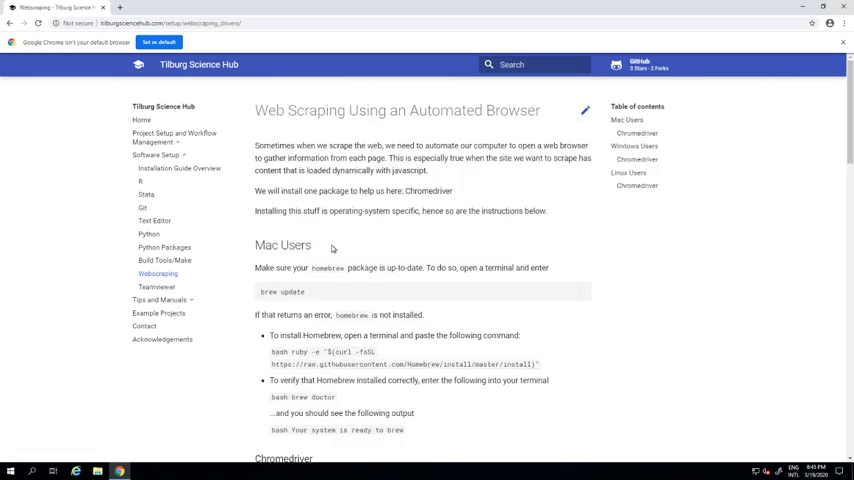
{"action": "scroll", "scroll_direction": "down", "scroll_amount": 3}
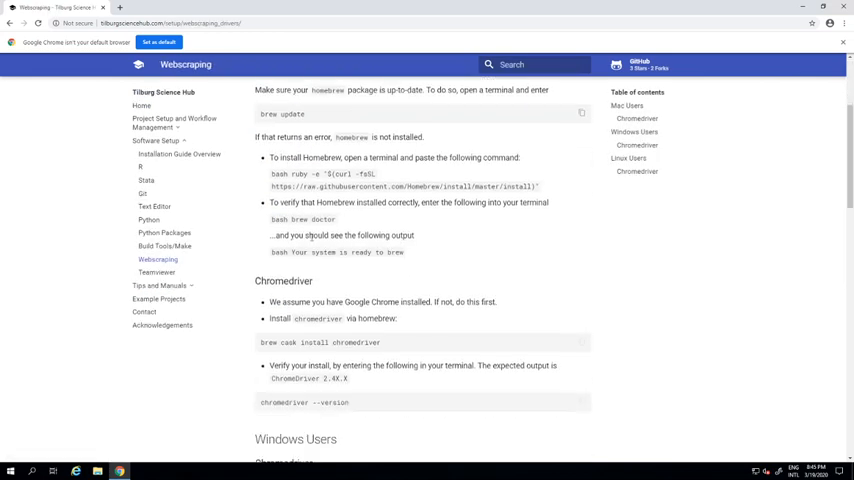
{"action": "scroll", "scroll_direction": "down", "scroll_amount": 3}
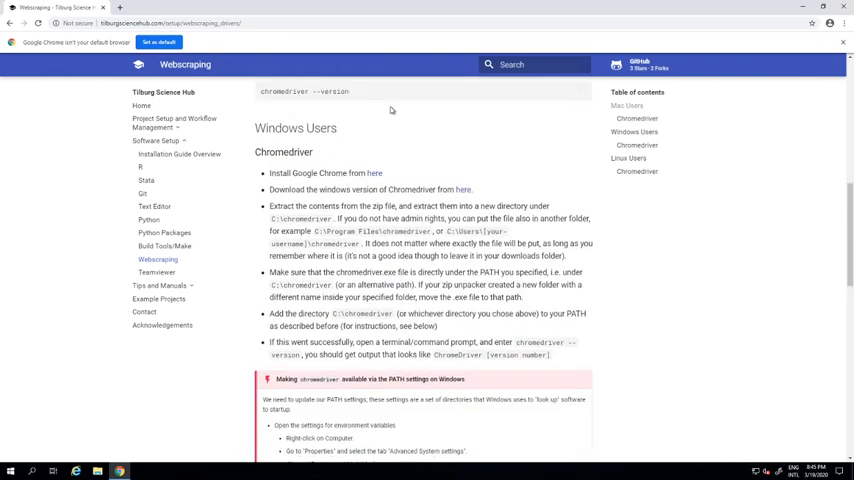
{"action": "double_click", "coordinate": [295, 128]}
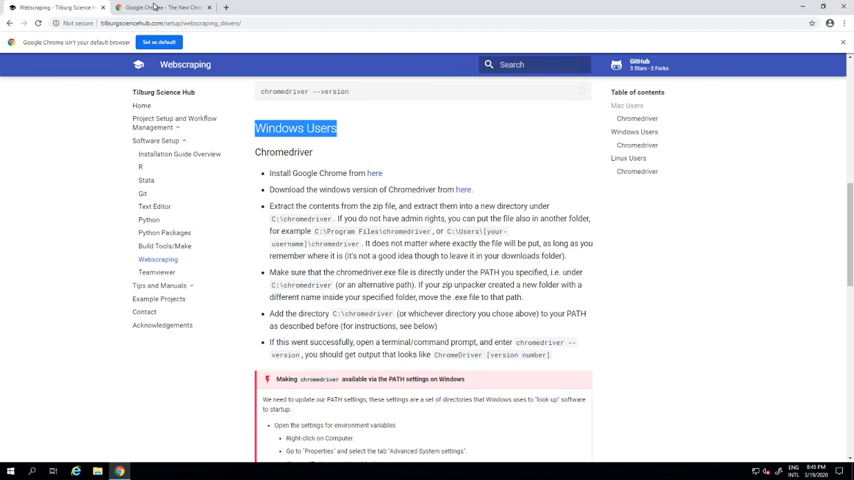
{"action": "left_click", "coordinate": [160, 8]}
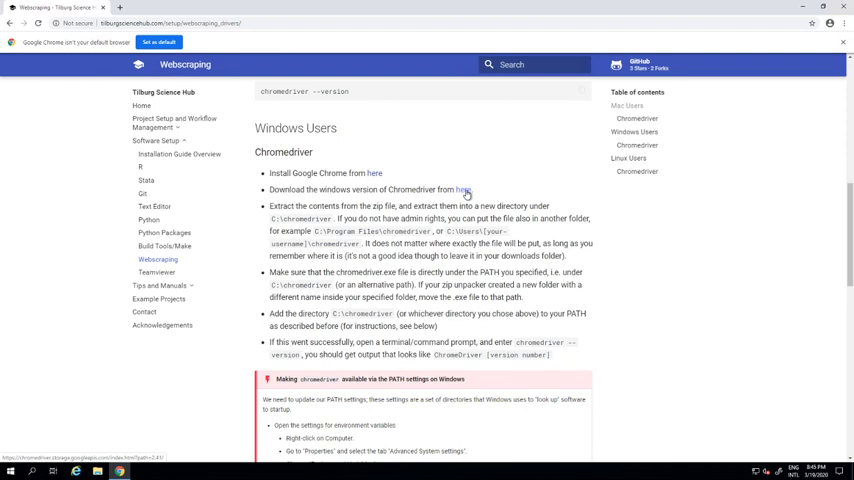
Open the Chromedriver 2.41 index and download chromedriver_win32.zip
{"action": "left_click", "coordinate": [463, 189]}
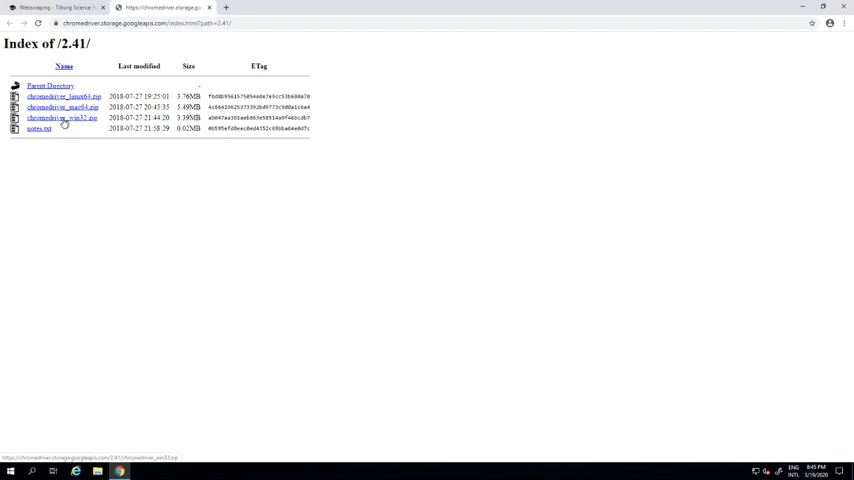
{"action": "left_click", "coordinate": [60, 117]}
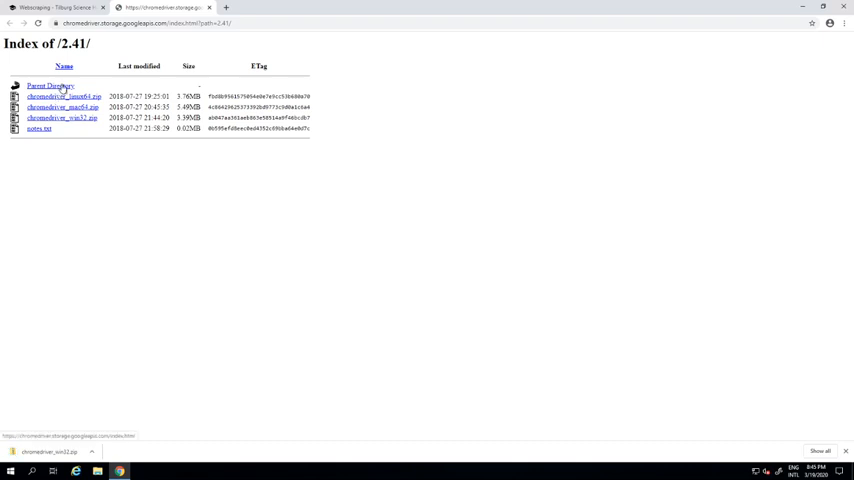
{"action": "left_click", "coordinate": [92, 452]}
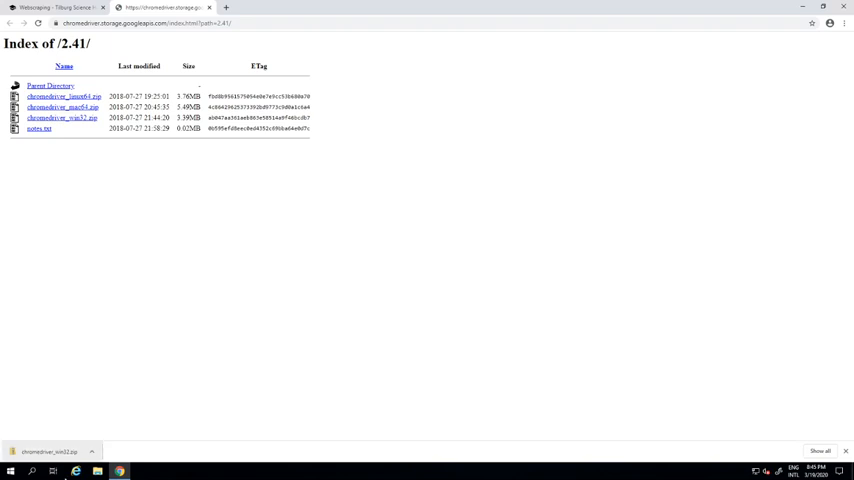
Open the downloaded chromedriver_win32 zip with File Explorer to view the Downloads folder
{"action": "left_click", "coordinate": [46, 452]}
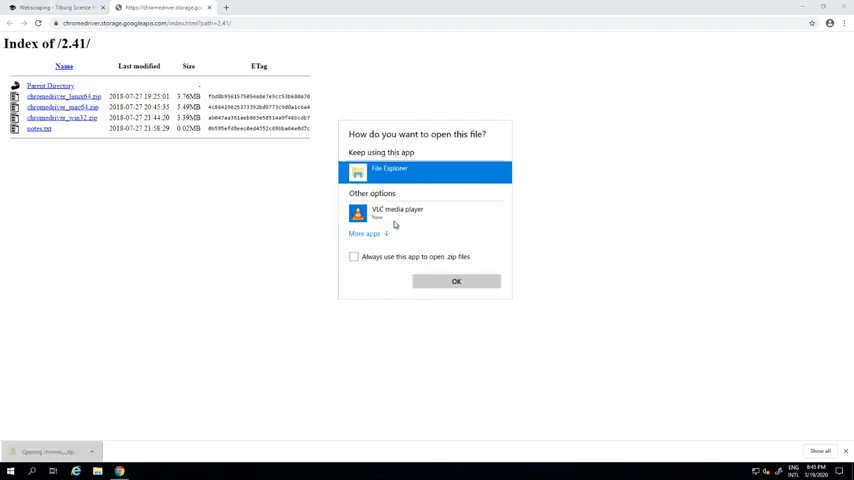
{"action": "left_click", "coordinate": [456, 281]}
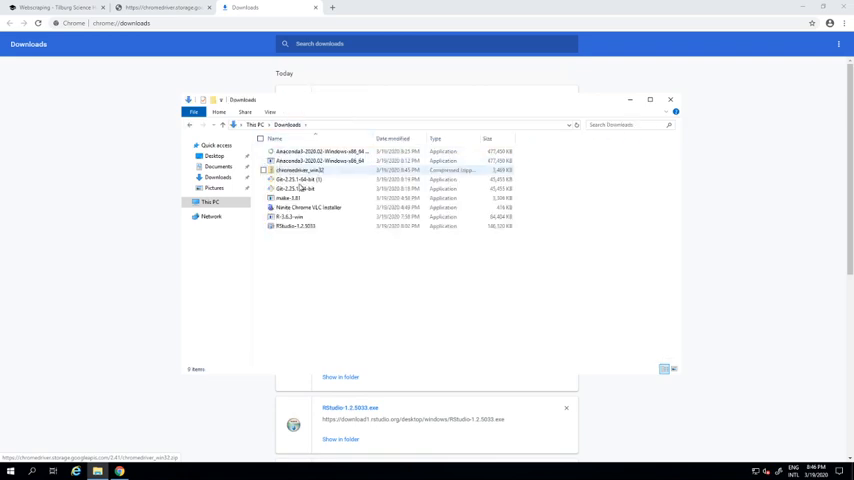
Create a folder named chromedriver at the root of Local Disk (C:)
{"action": "left_click", "coordinate": [295, 170]}
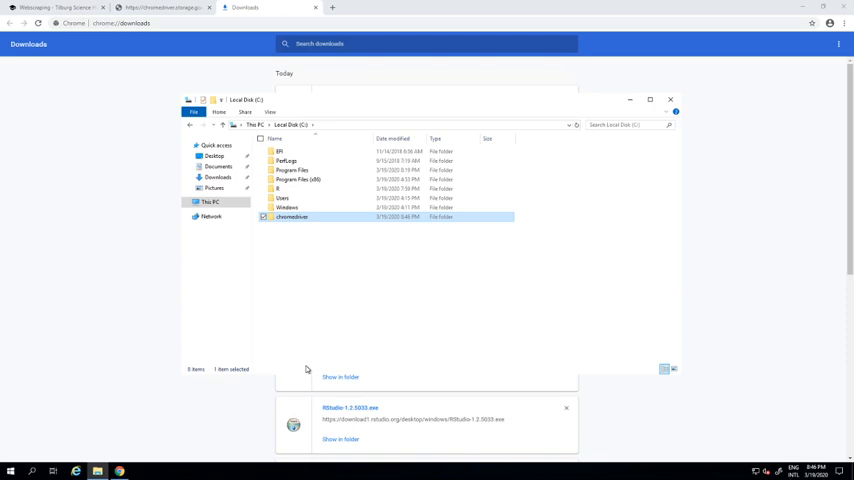
Place chromedriver.exe directly in C:\chromedriver
{"action": "double_click", "coordinate": [291, 217]}
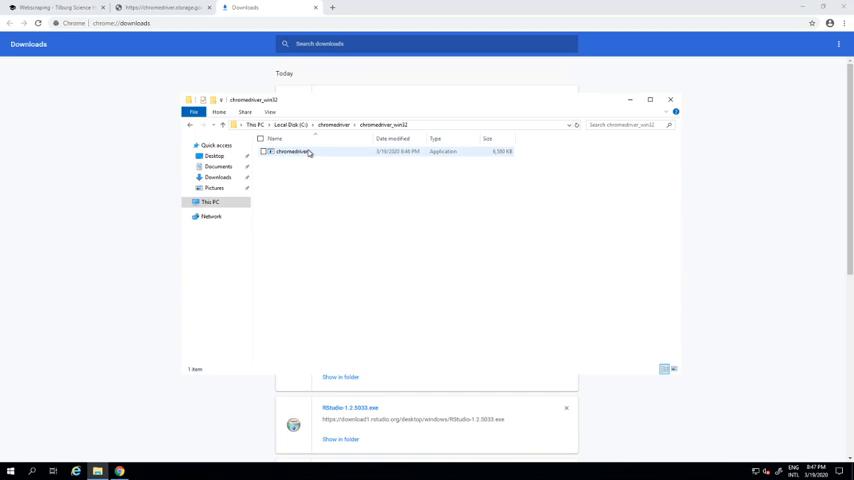
{"action": "left_click", "coordinate": [11, 471]}
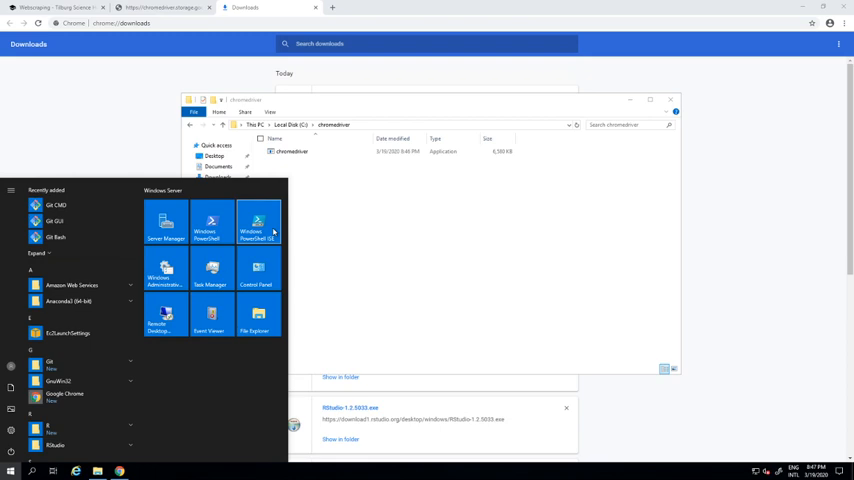